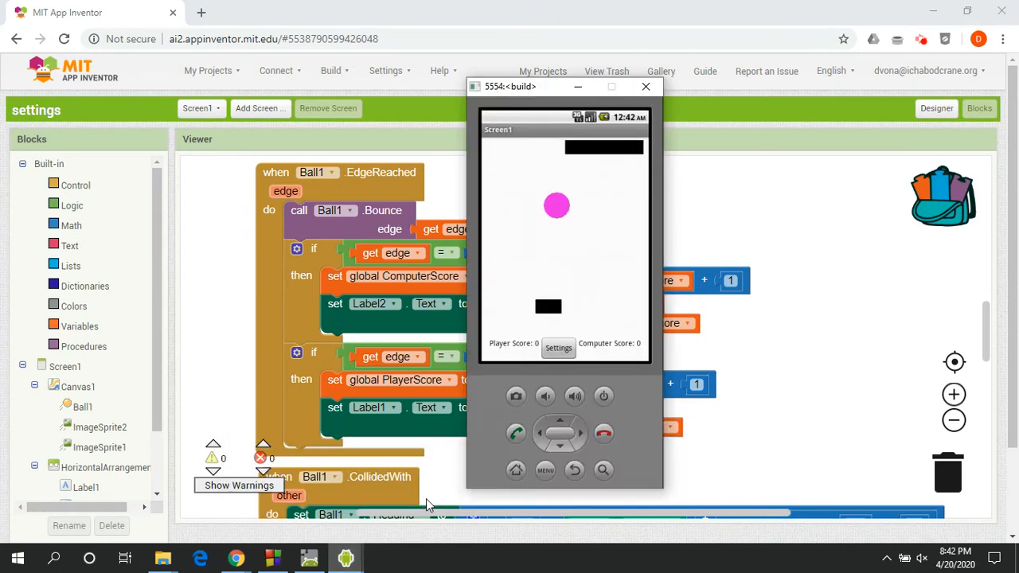
Step: Show Screen1's Designer layout with TinyDB1 and move the emulator window over the viewer
{"action": "left_click_drag", "start_coordinate": [511, 86], "coordinate": [577, 93]}
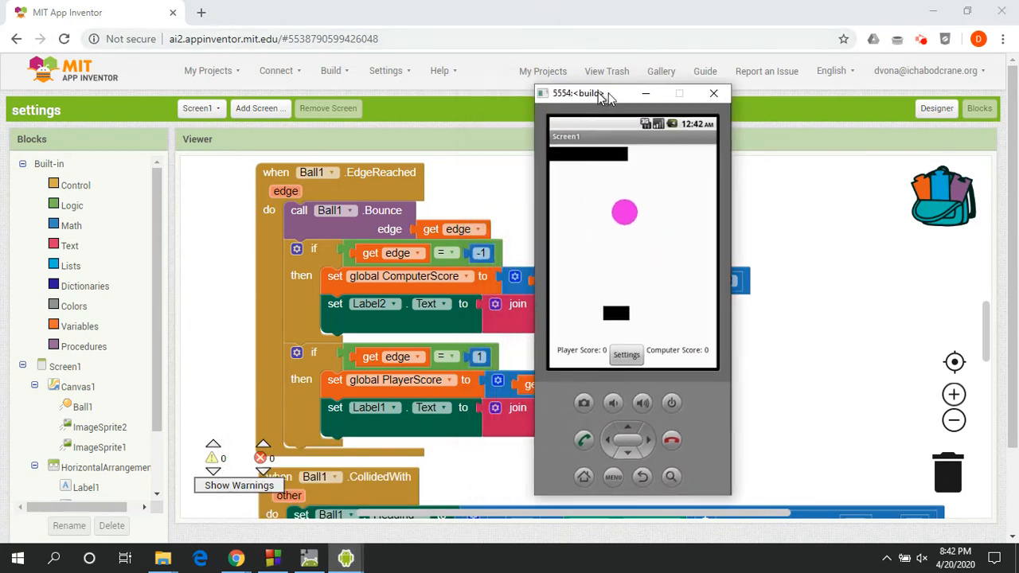
{"action": "left_click_drag", "start_coordinate": [578, 93], "coordinate": [765, 101]}
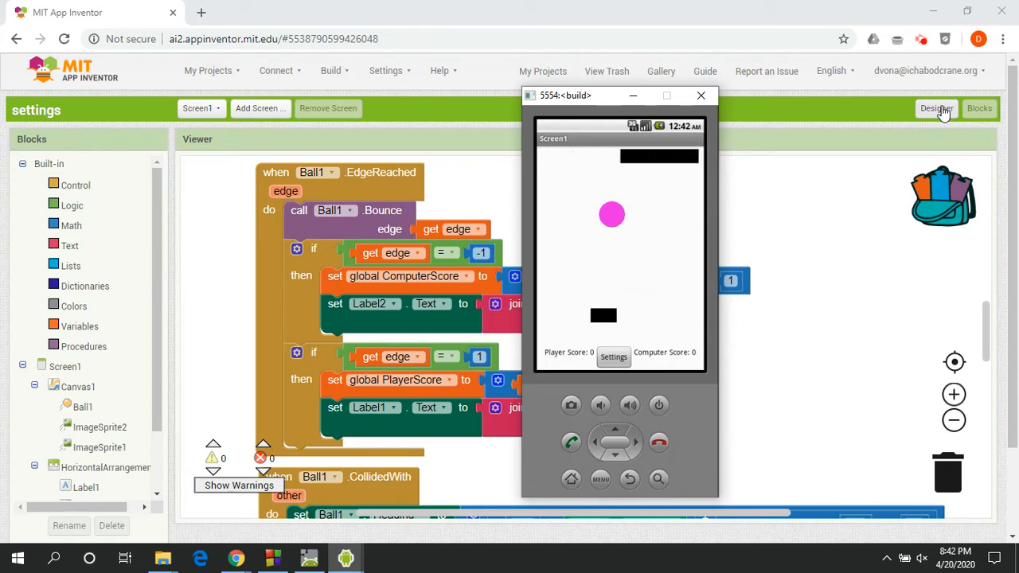
{"action": "left_click", "coordinate": [936, 109]}
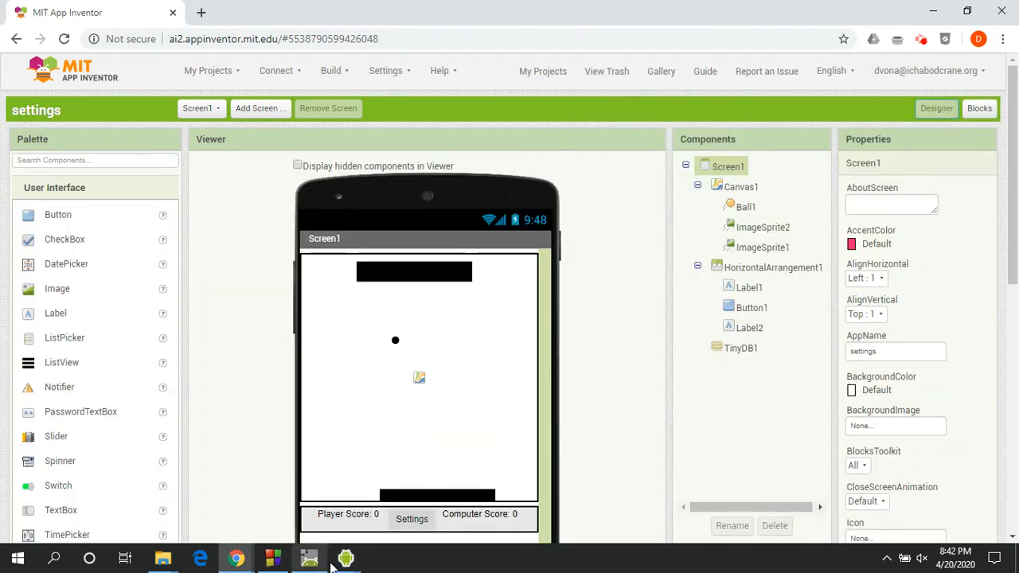
{"action": "left_click", "coordinate": [344, 558]}
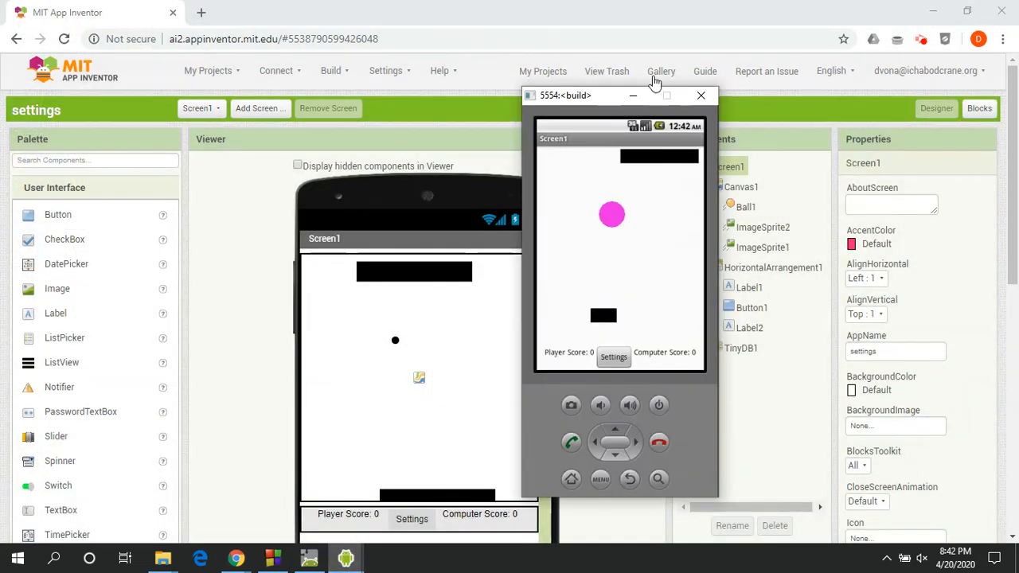
{"action": "left_click_drag", "start_coordinate": [619, 95], "coordinate": [513, 104]}
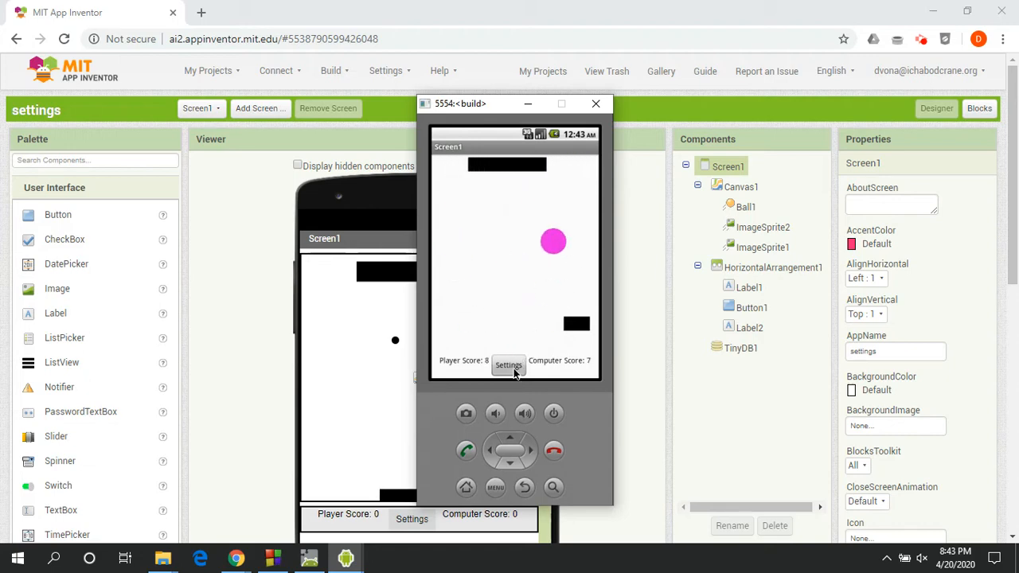
Step: Show Screen2's TinyDB loading blocks and tap Settings in the emulator
{"action": "left_click", "coordinate": [979, 109]}
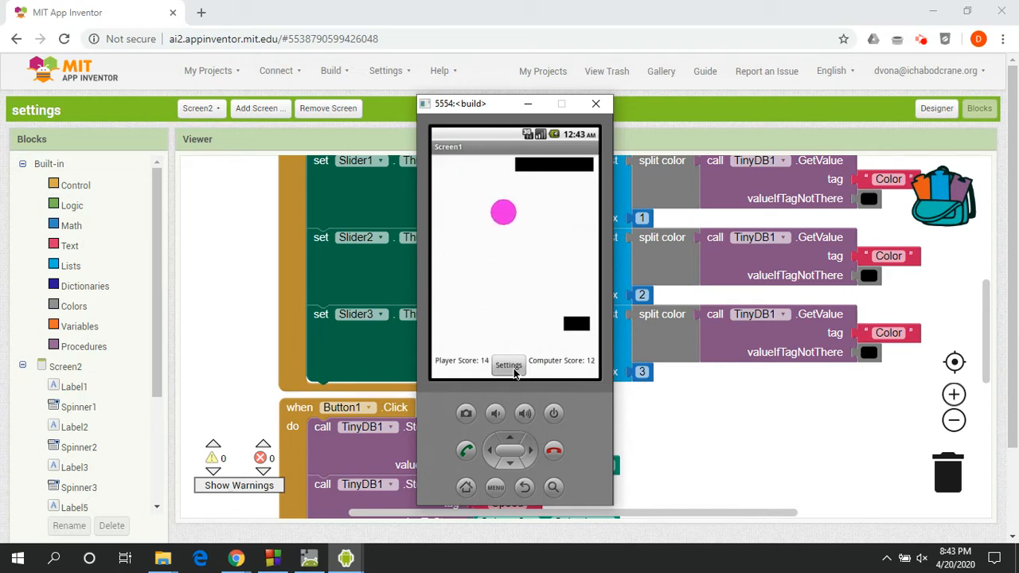
{"action": "left_click", "coordinate": [508, 365]}
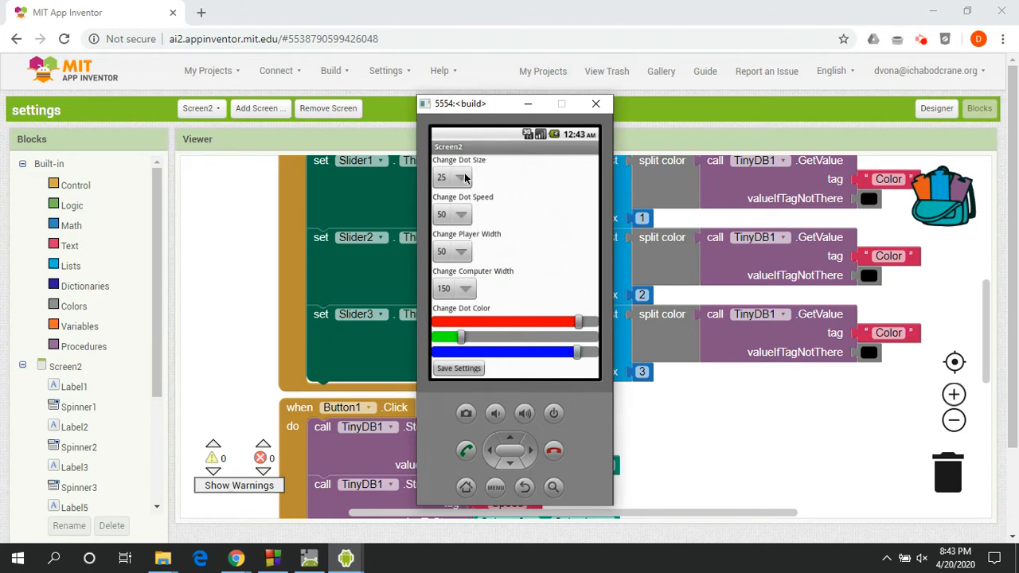
{"action": "mouse_move", "coordinate": [478, 237]}
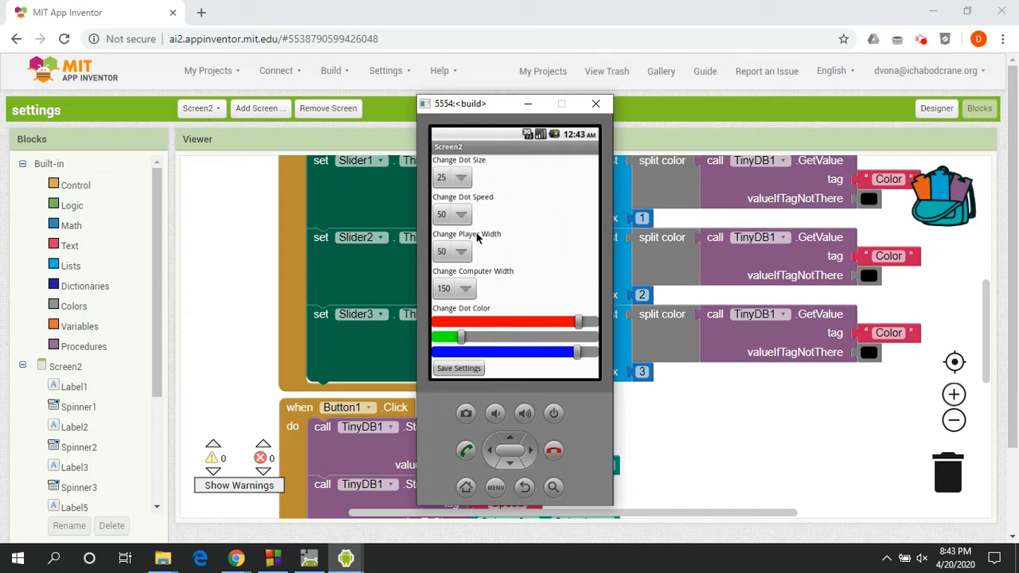
{"action": "mouse_move", "coordinate": [480, 269]}
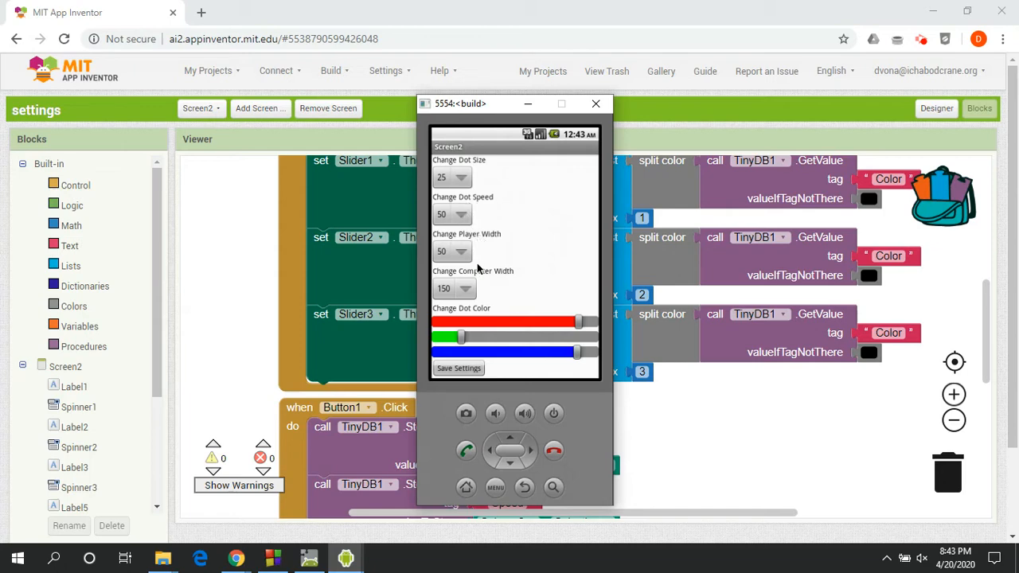
{"action": "mouse_move", "coordinate": [474, 347]}
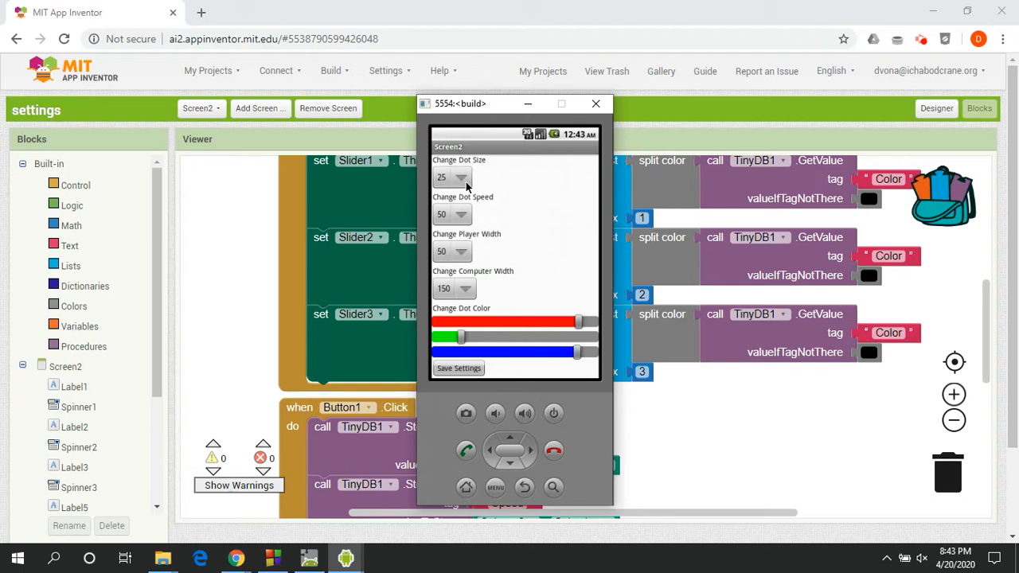
Step: Set dot size 5, dot speed 20, paddle widths 100, and lower the red slider
{"action": "left_click", "coordinate": [452, 177]}
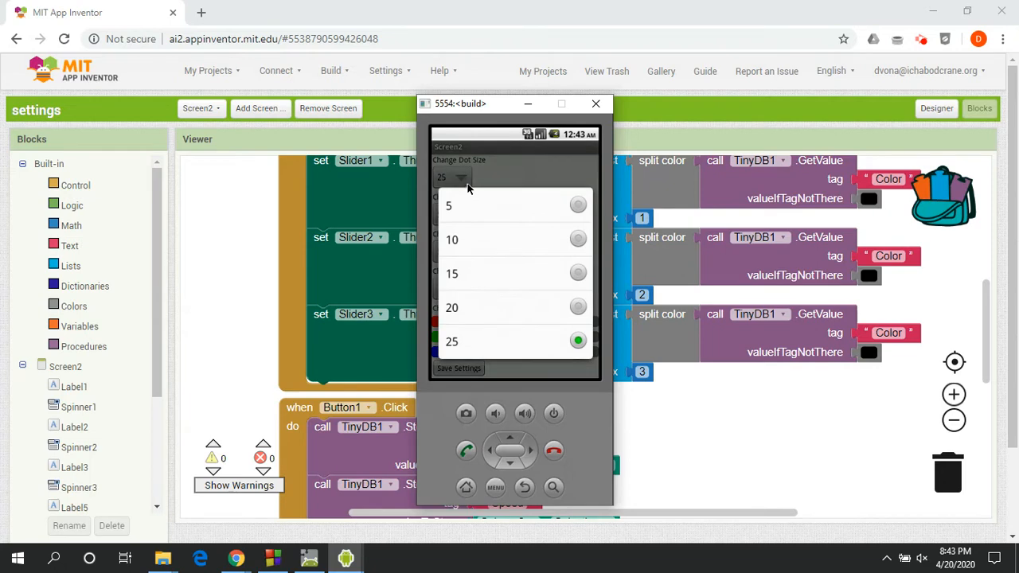
{"action": "mouse_move", "coordinate": [582, 213]}
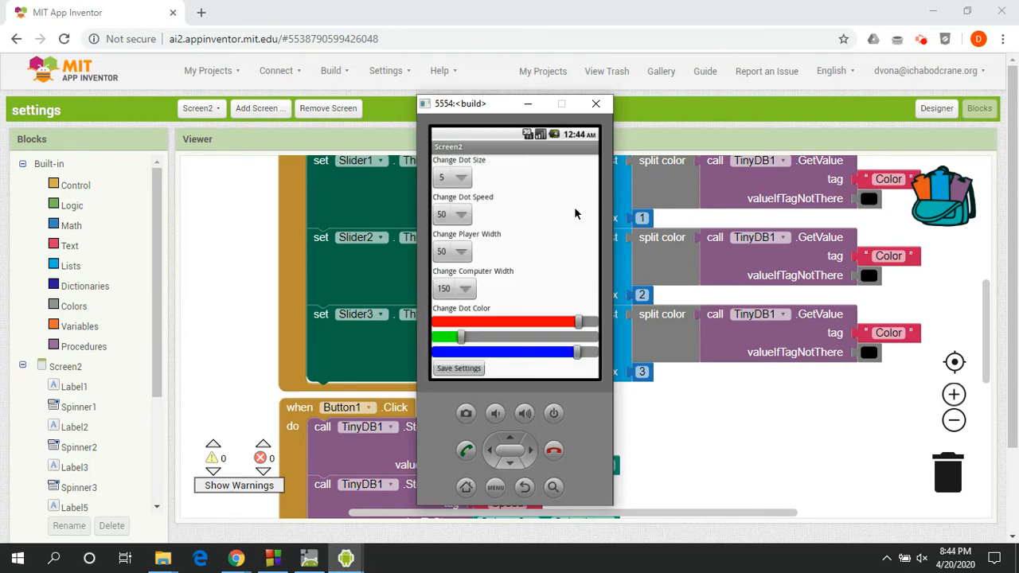
{"action": "left_click", "coordinate": [451, 176]}
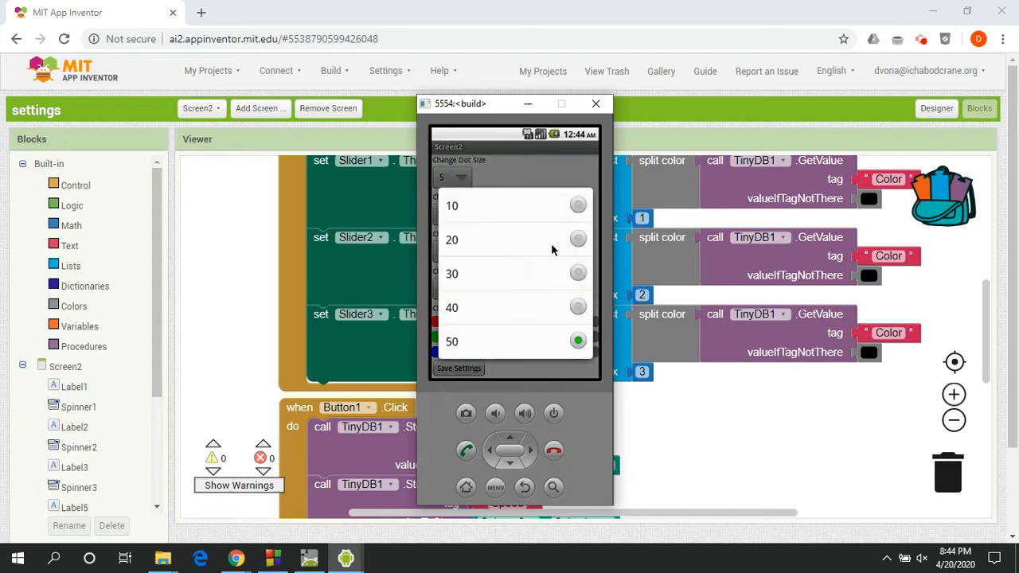
{"action": "left_click", "coordinate": [578, 240]}
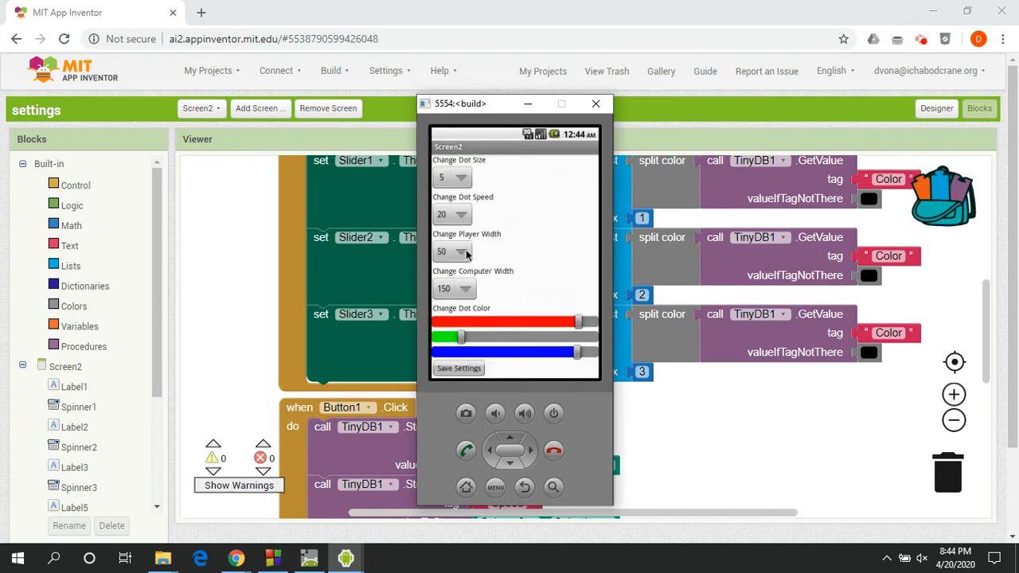
{"action": "left_click", "coordinate": [452, 252]}
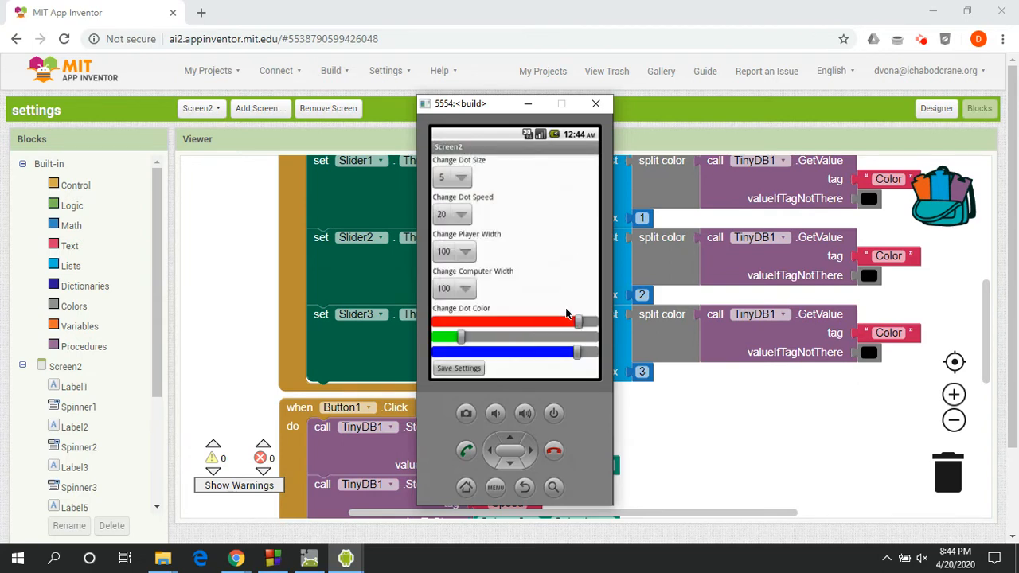
{"action": "left_click_drag", "start_coordinate": [577, 321], "coordinate": [482, 321]}
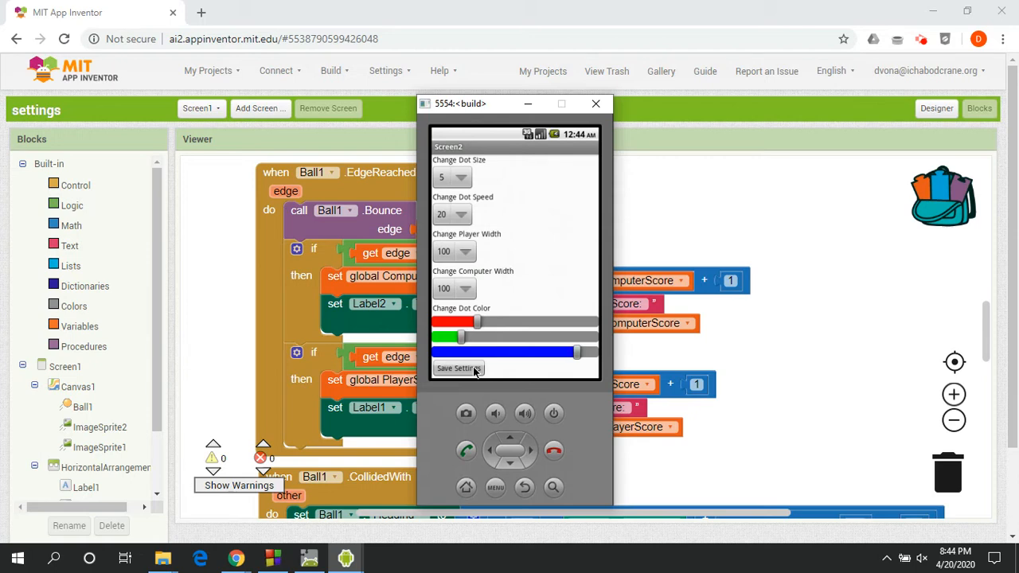
Step: Tap Save Settings to return to the Pong game with the smaller dot
{"action": "left_click", "coordinate": [459, 367]}
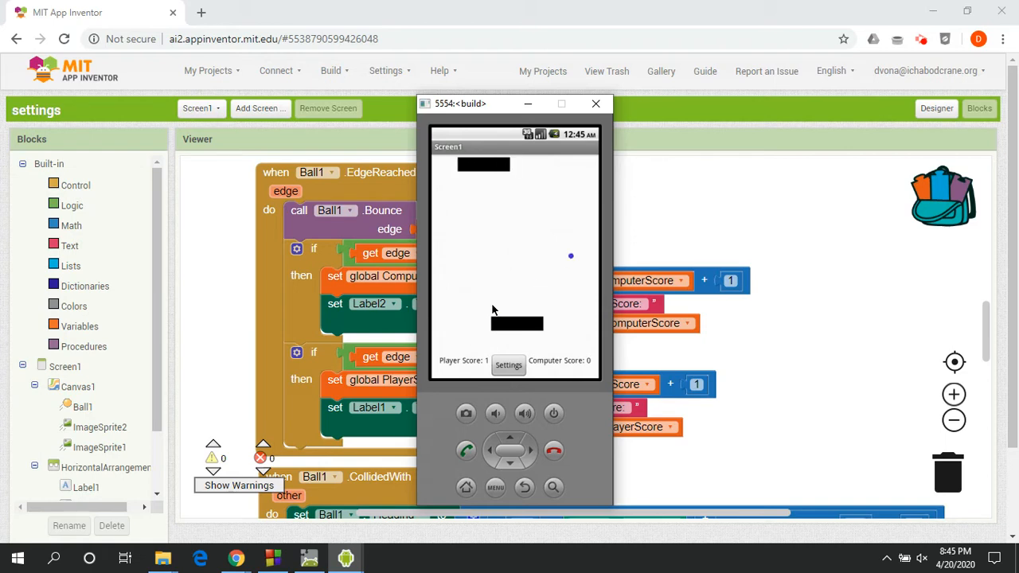
{"action": "mouse_move", "coordinate": [386, 326]}
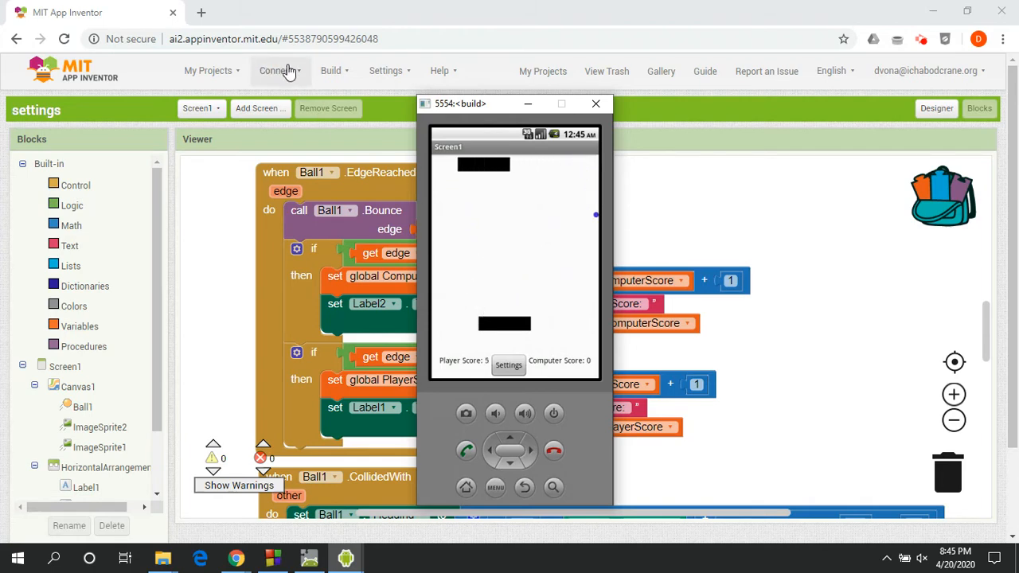
Step: Play Pong in the emulator with the small dot and wider paddles
{"action": "left_click", "coordinate": [276, 71]}
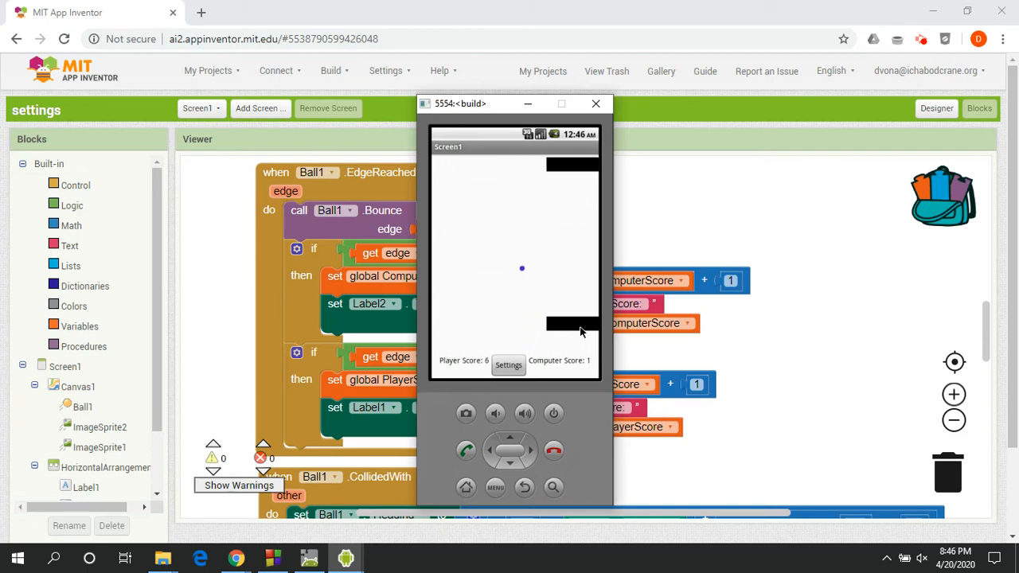
{"action": "mouse_move", "coordinate": [481, 328]}
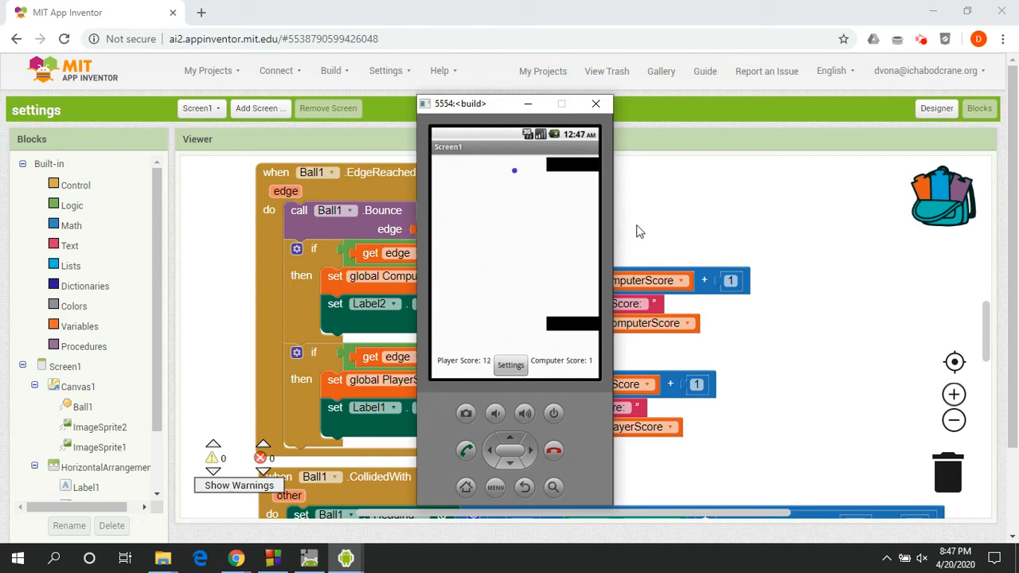
Step: Hide the emulator and scroll through Screen1.Initialize and OtherScreenClosed TinyDB blocks
{"action": "left_click", "coordinate": [595, 104]}
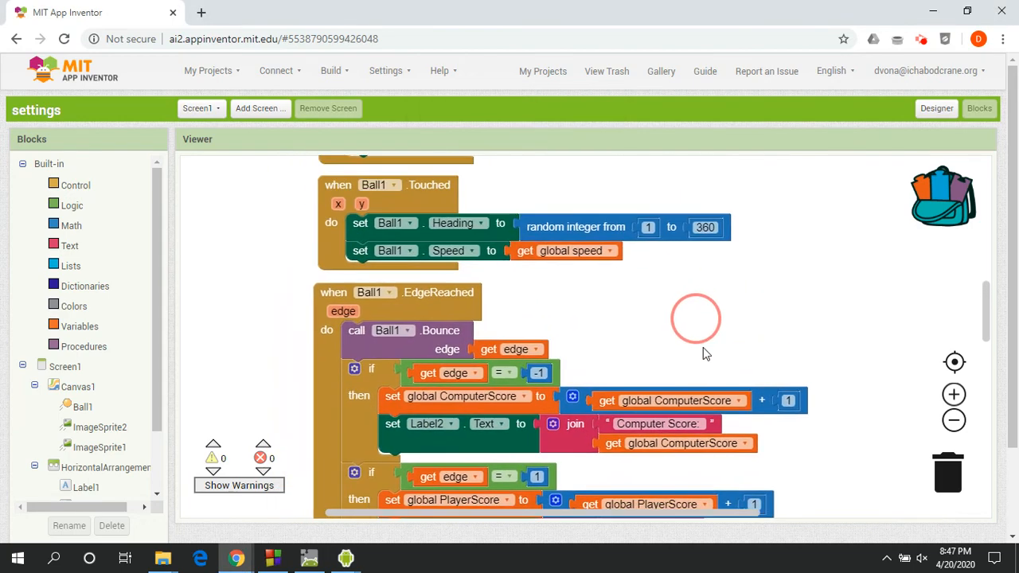
{"action": "scroll", "scroll_direction": "up", "scroll_amount": 3}
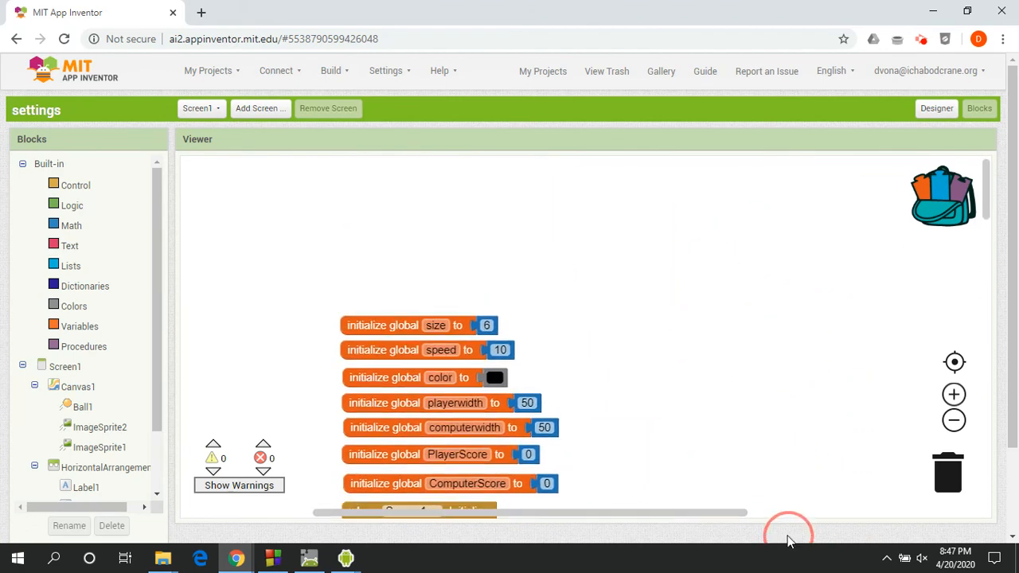
{"action": "mouse_move", "coordinate": [675, 443]}
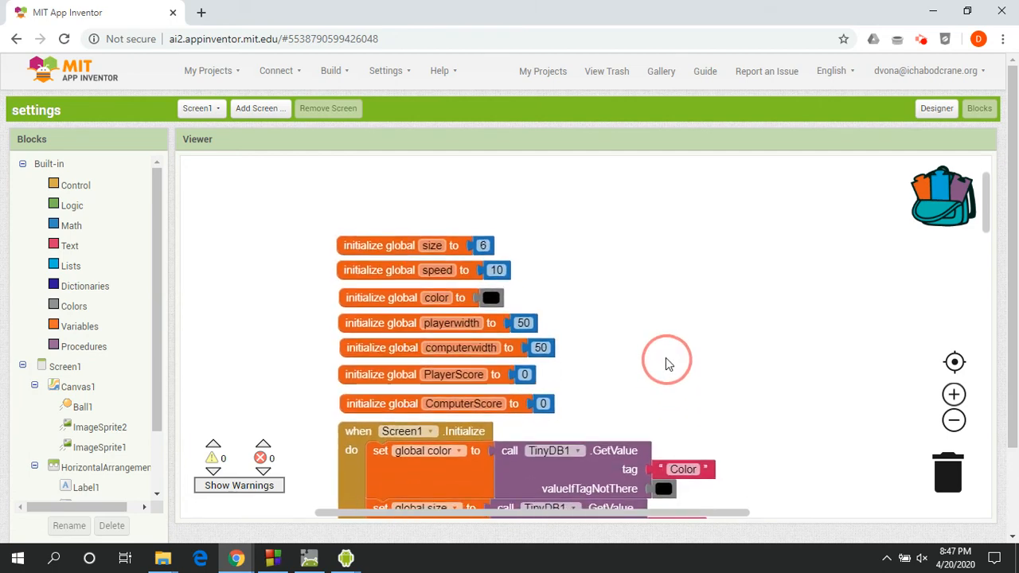
{"action": "scroll", "scroll_direction": "down", "scroll_amount": 3}
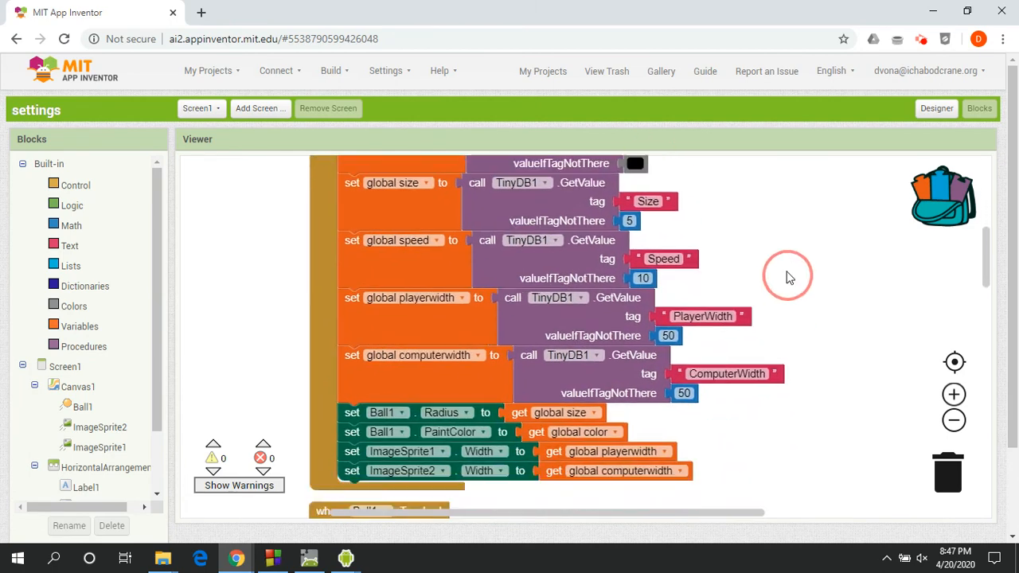
{"action": "scroll", "scroll_direction": "down", "scroll_amount": 3}
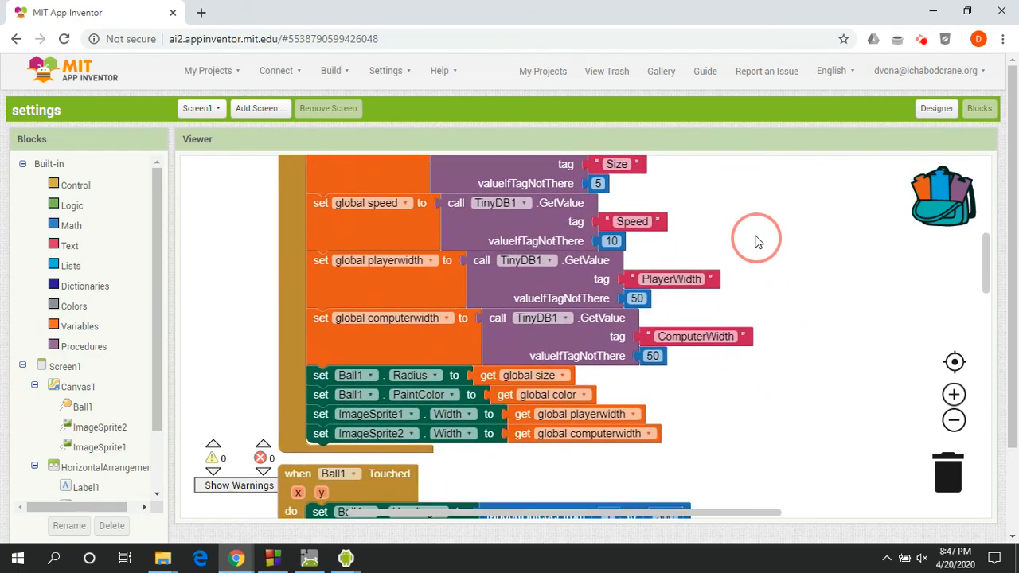
{"action": "scroll", "scroll_direction": "down", "scroll_amount": 3}
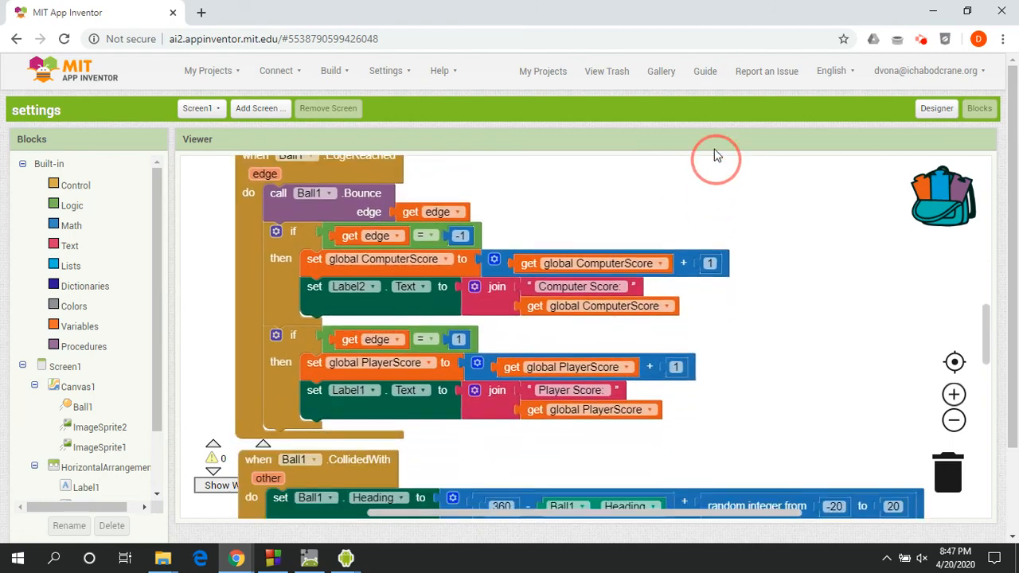
{"action": "scroll", "scroll_direction": "down", "scroll_amount": 3}
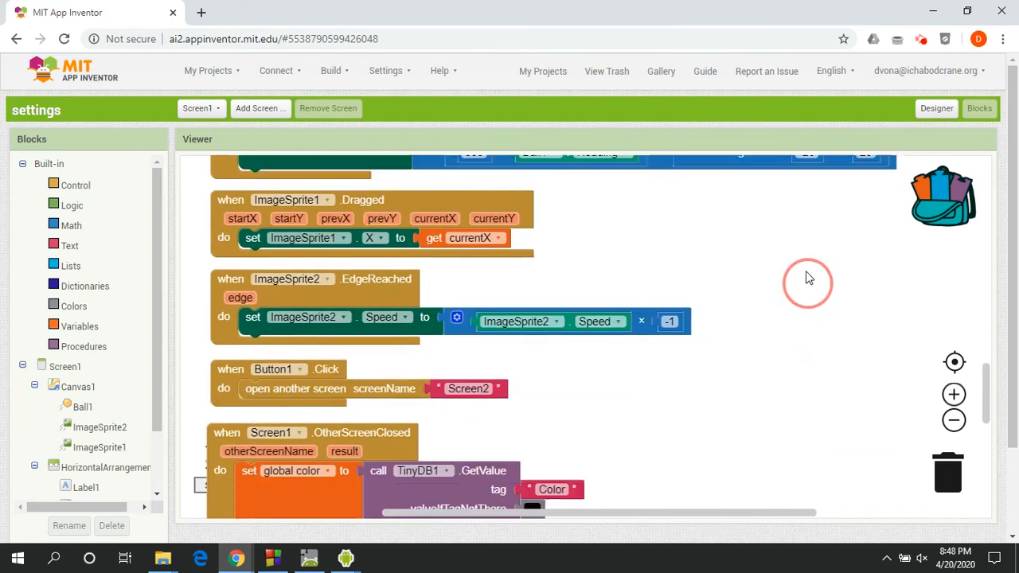
{"action": "scroll", "scroll_direction": "down", "scroll_amount": 3}
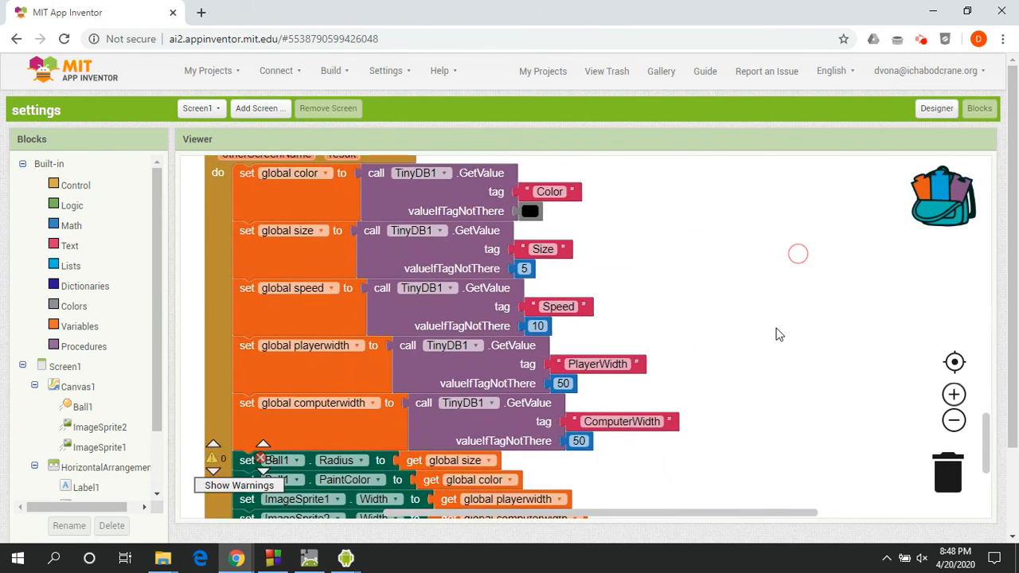
{"action": "scroll", "scroll_direction": "down", "scroll_amount": 3}
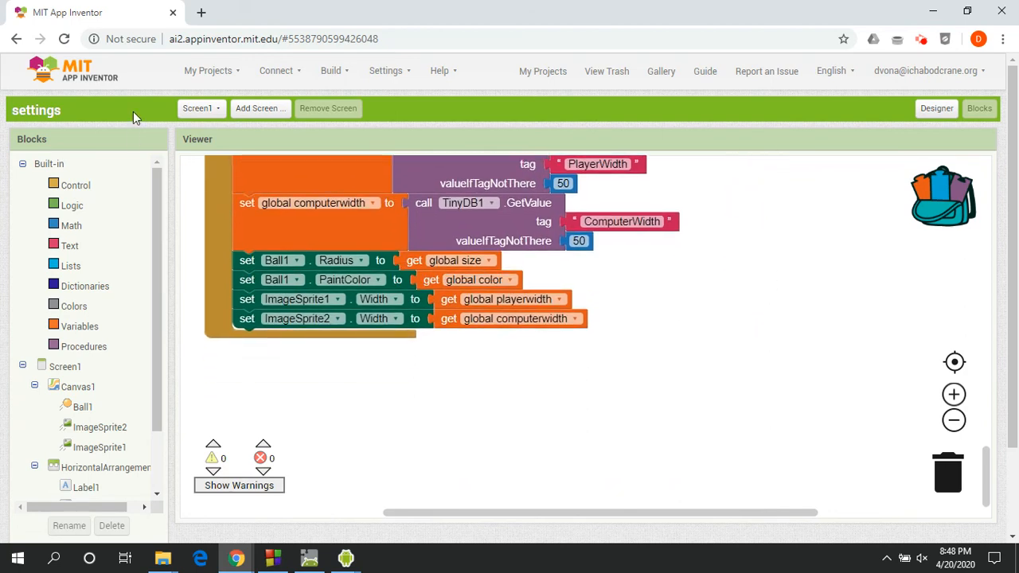
Step: Switch to Screen2's blocks and scroll to the Button1.Click StoreValue blocks
{"action": "left_click", "coordinate": [200, 108]}
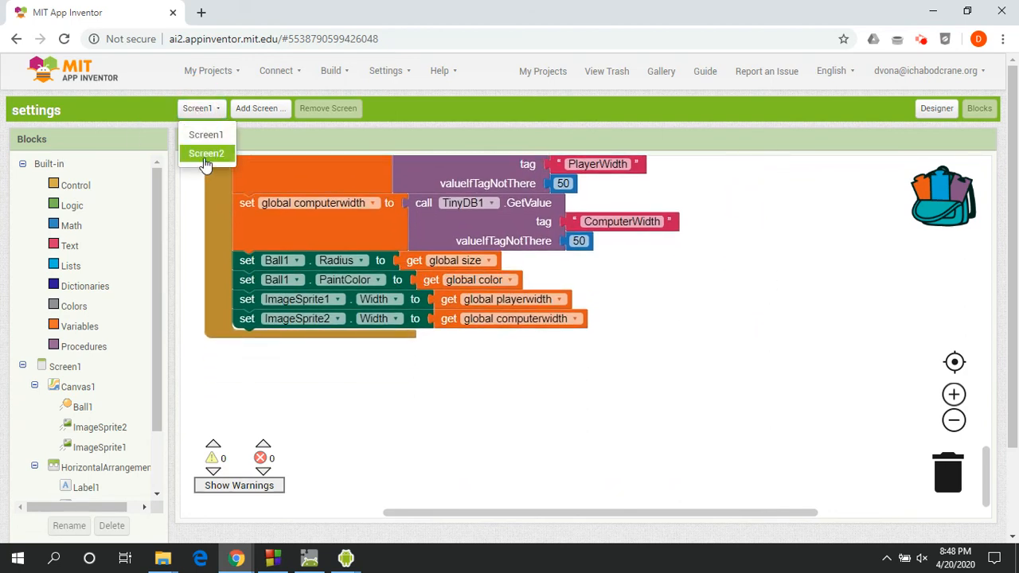
{"action": "left_click", "coordinate": [206, 153]}
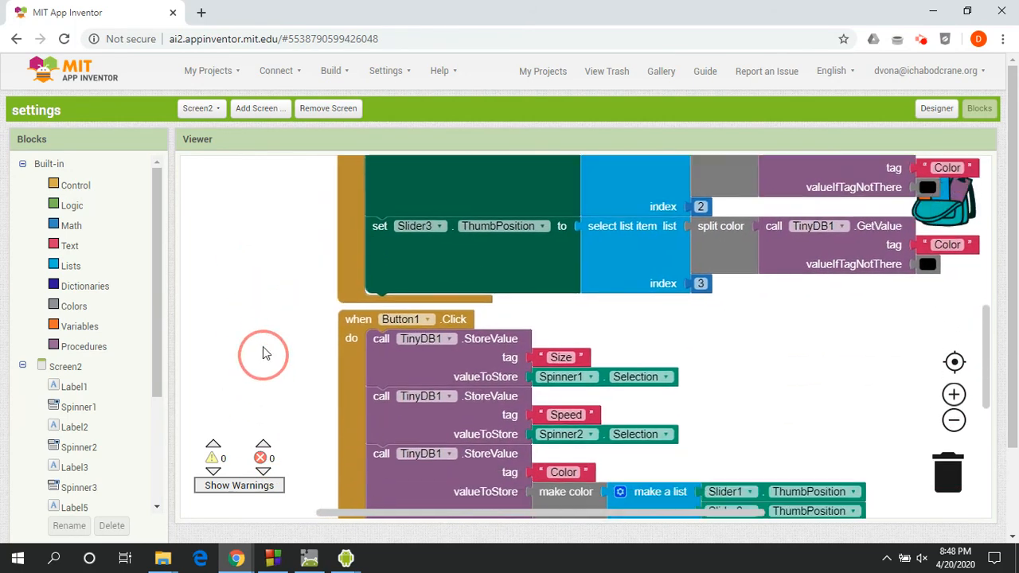
{"action": "scroll", "scroll_direction": "down", "scroll_amount": 3}
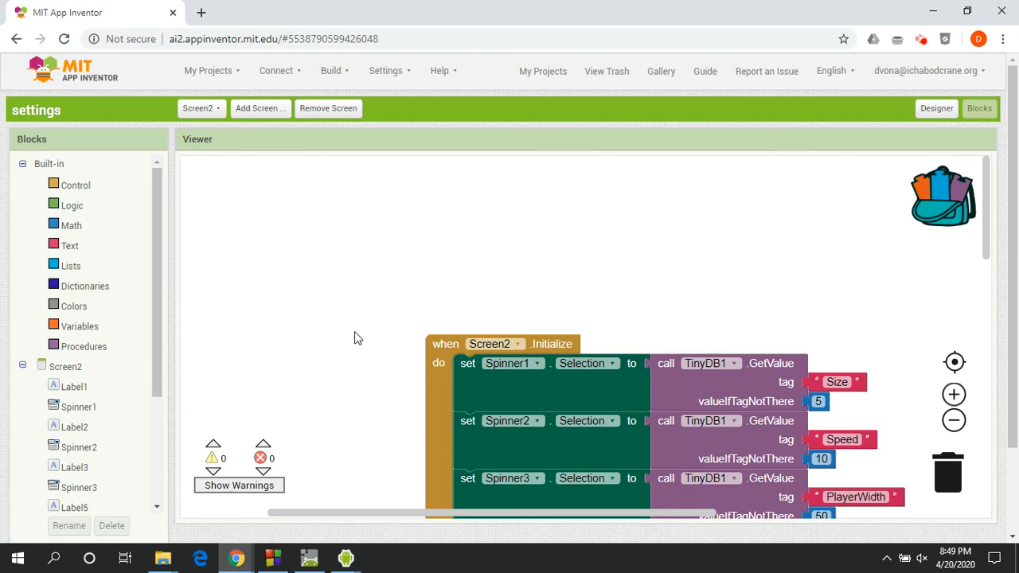
{"action": "mouse_move", "coordinate": [345, 243]}
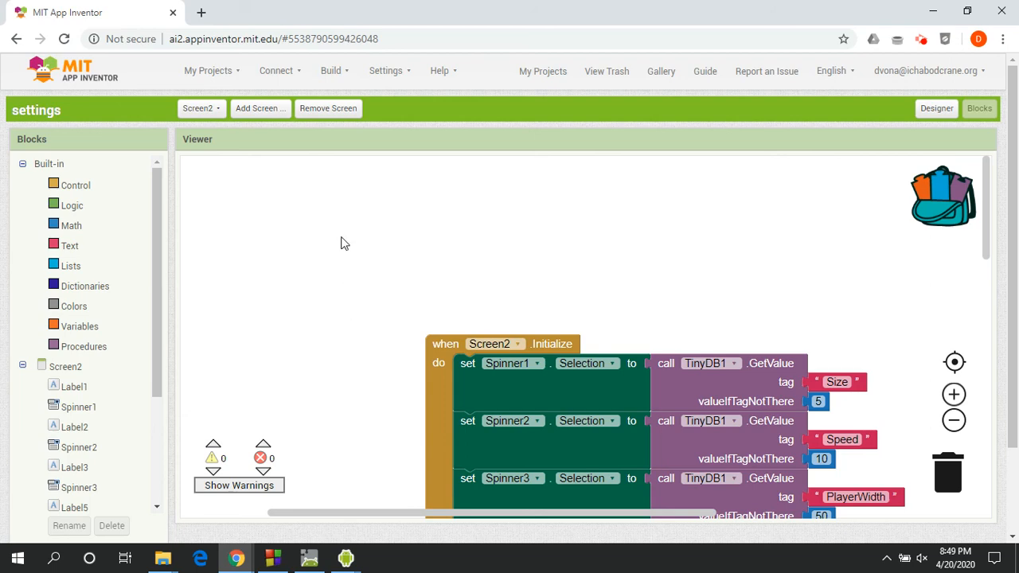
{"action": "mouse_move", "coordinate": [334, 215]}
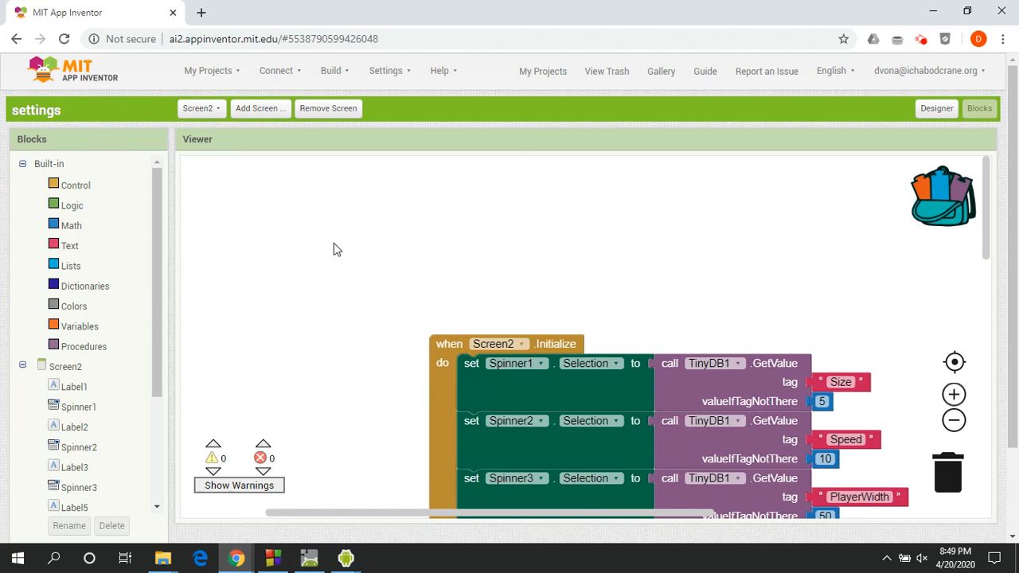
{"action": "mouse_move", "coordinate": [632, 200]}
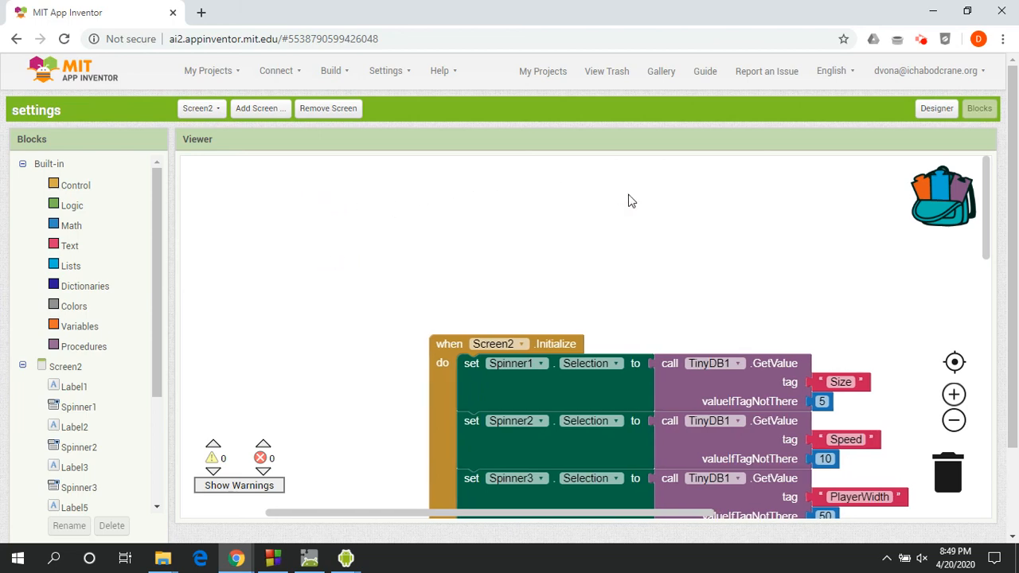
{"action": "mouse_move", "coordinate": [692, 165]}
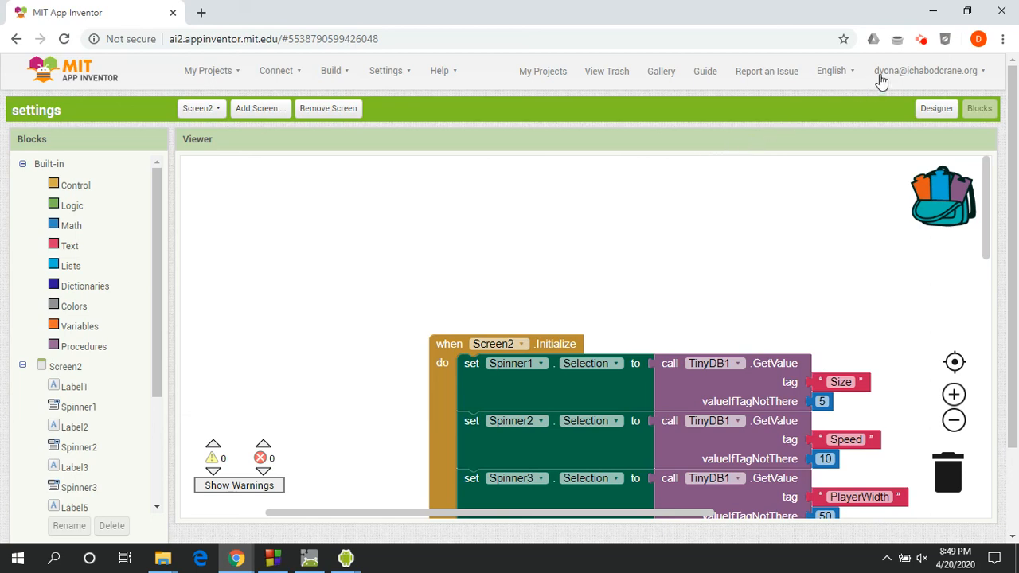
{"action": "mouse_move", "coordinate": [922, 39]}
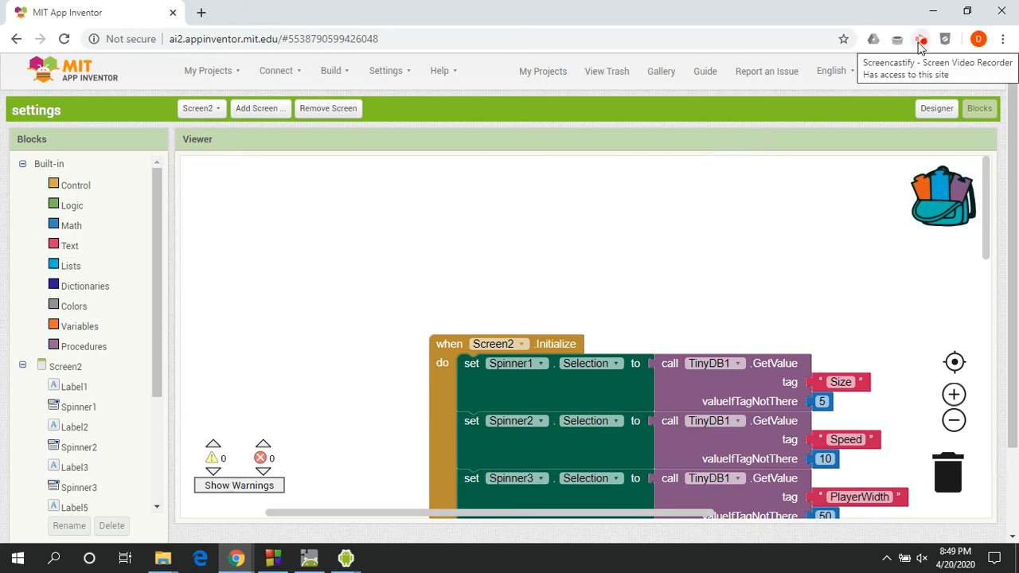